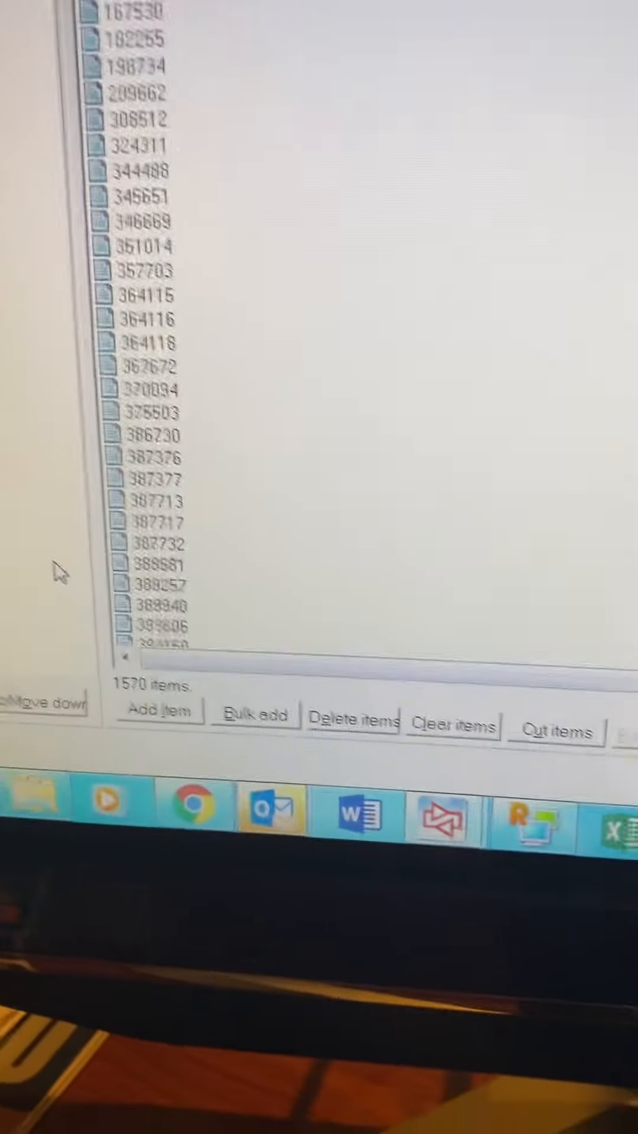
Open the Bulk add item filter below the 1,570-item list
scroll("down", 3)
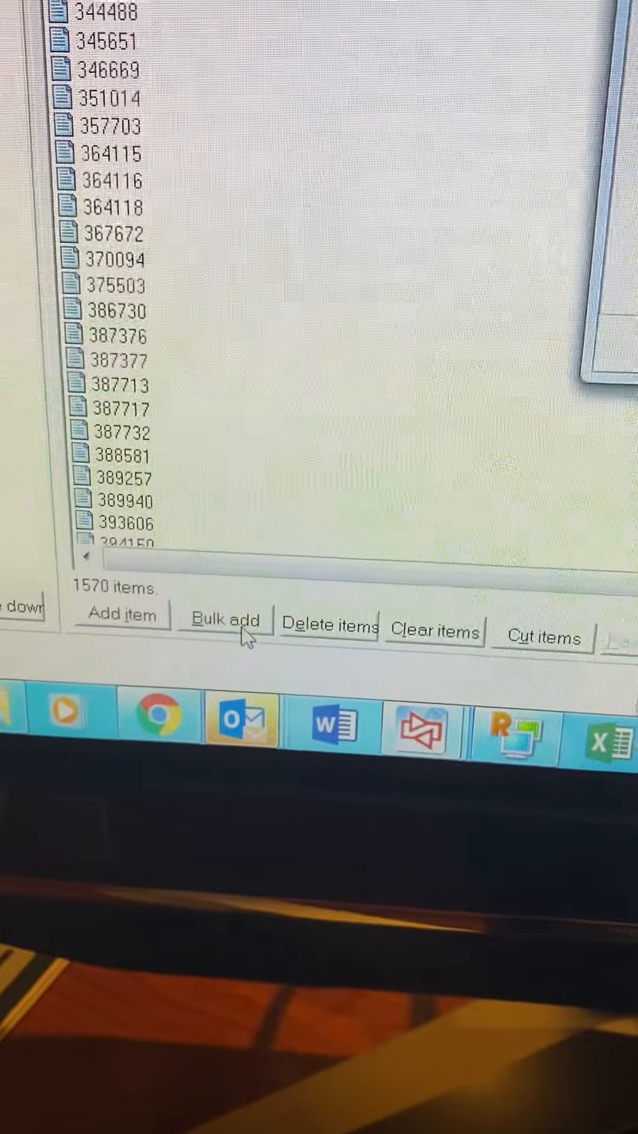
left_click(225, 620)
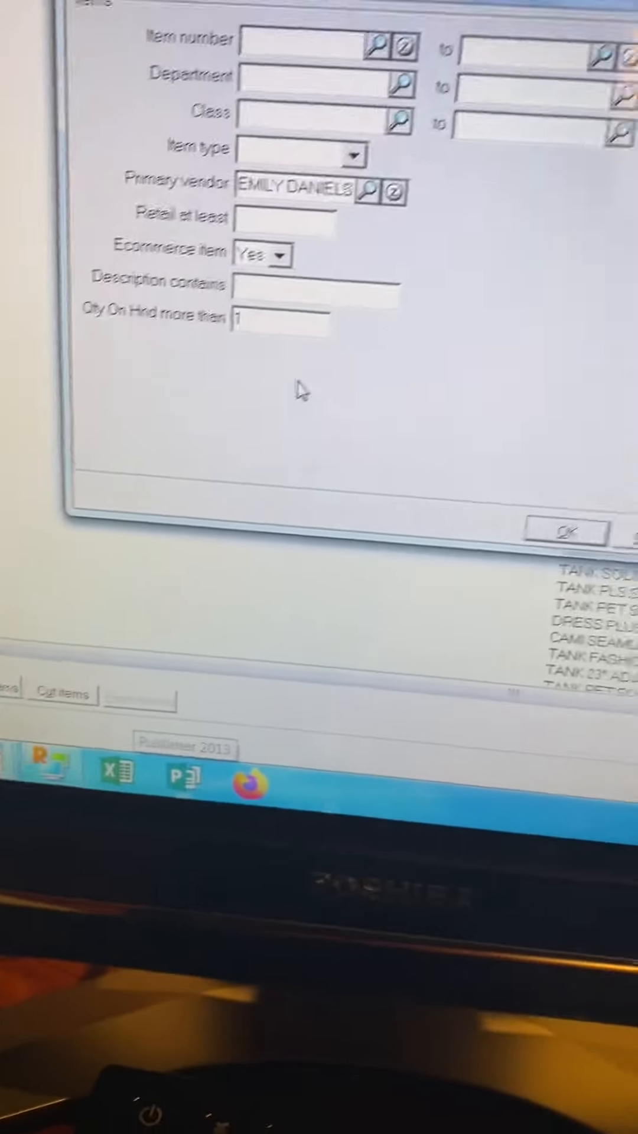